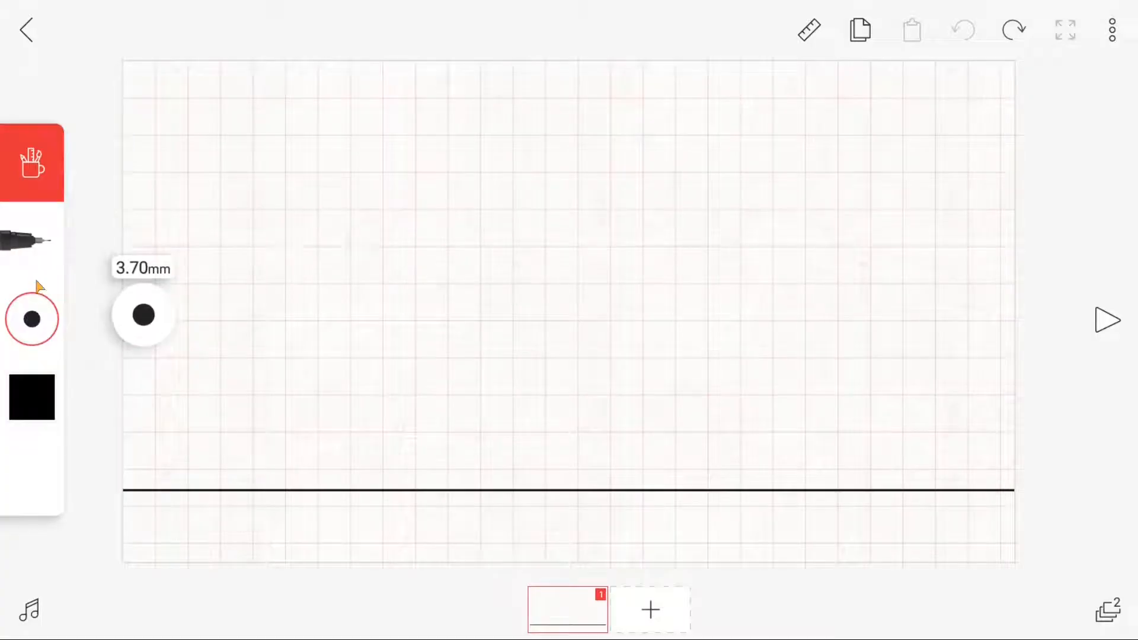
Thicken the brush to 4.00mm and draw the runner's front thigh, lower leg and remaining limbs on frame 1
drag(144, 315, 144, 299)
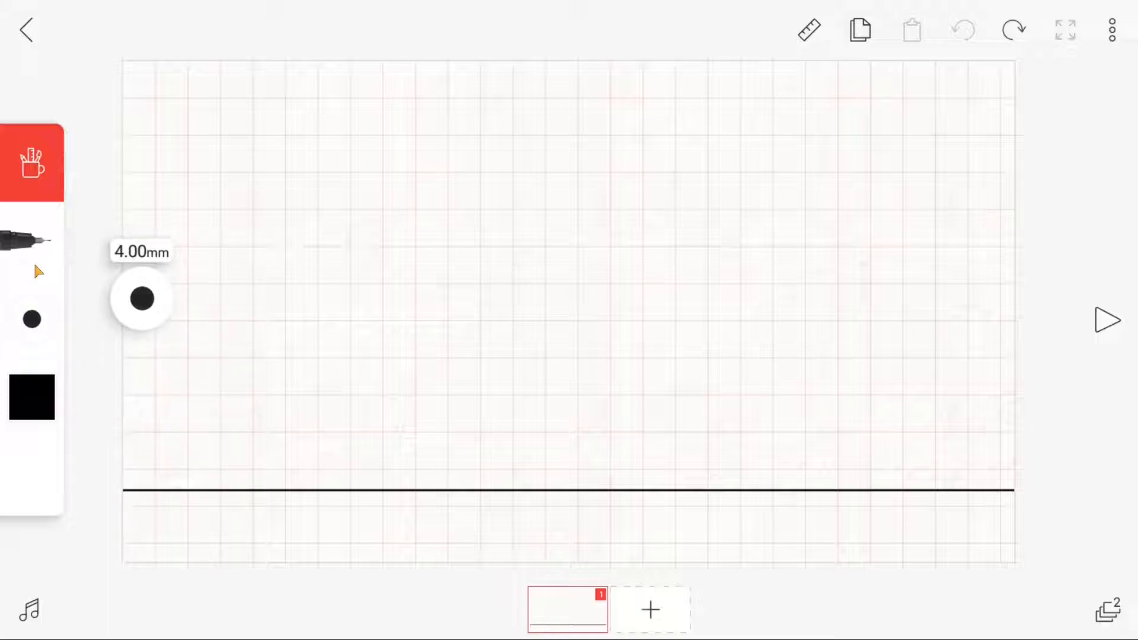
drag(559, 403, 664, 447)
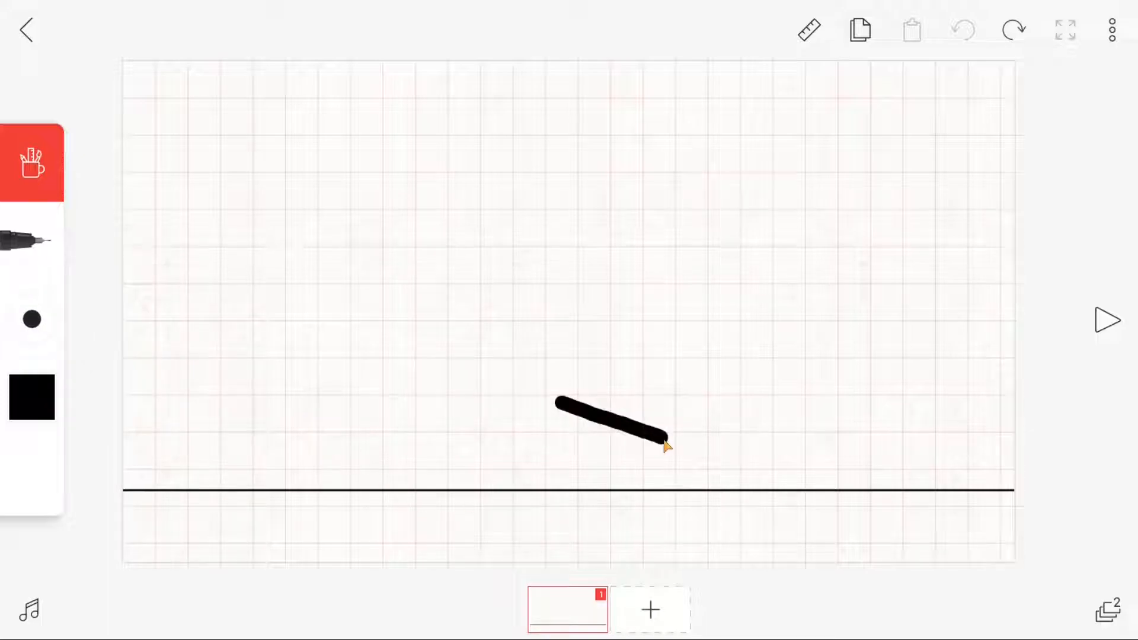
drag(664, 449, 752, 501)
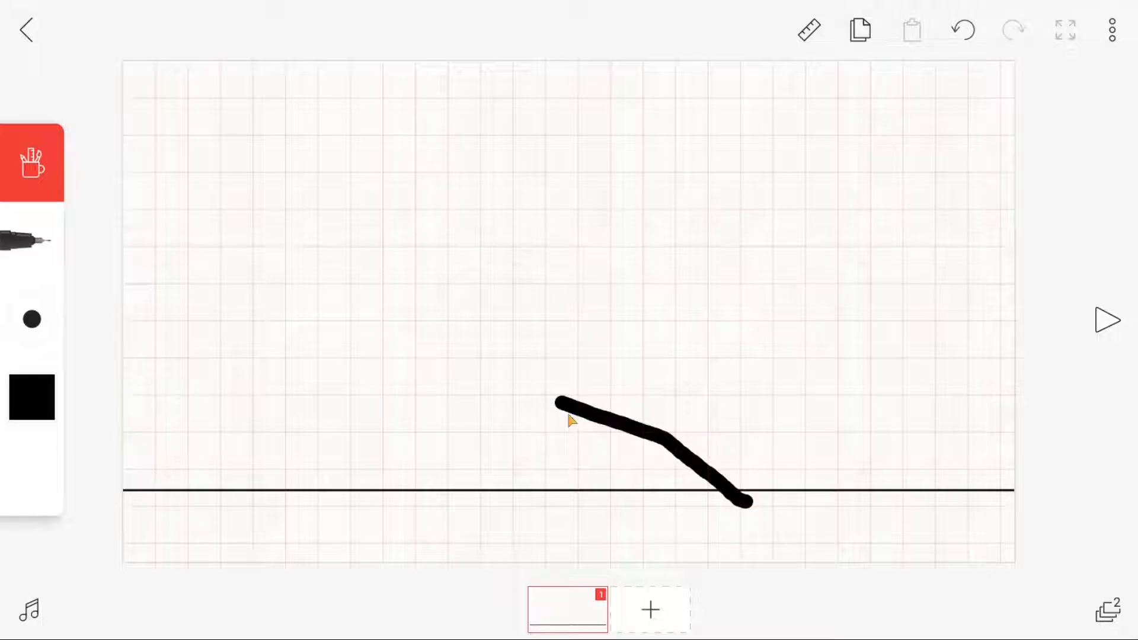
drag(562, 403, 512, 428)
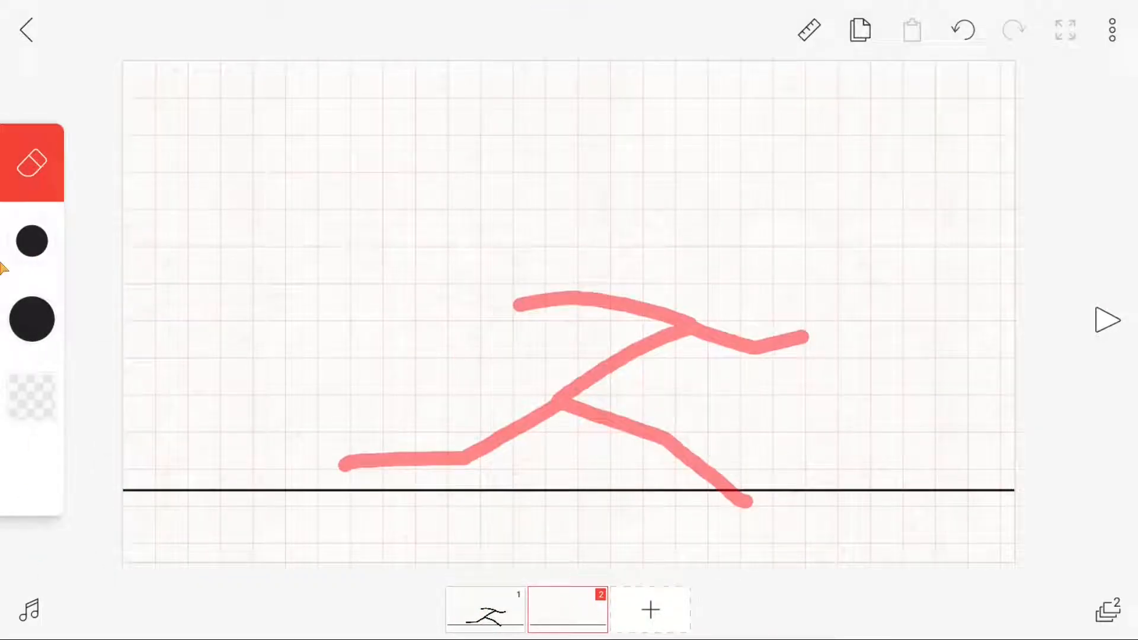
Draw the body of the second pose and add another frame for the next one
drag(570, 381, 562, 509)
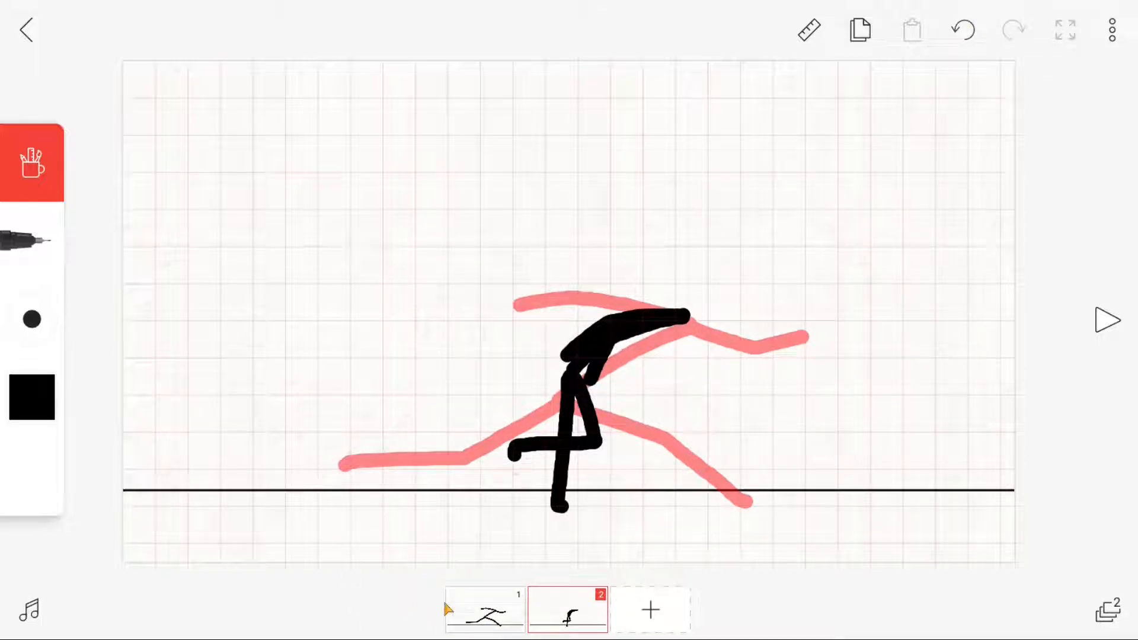
click(483, 610)
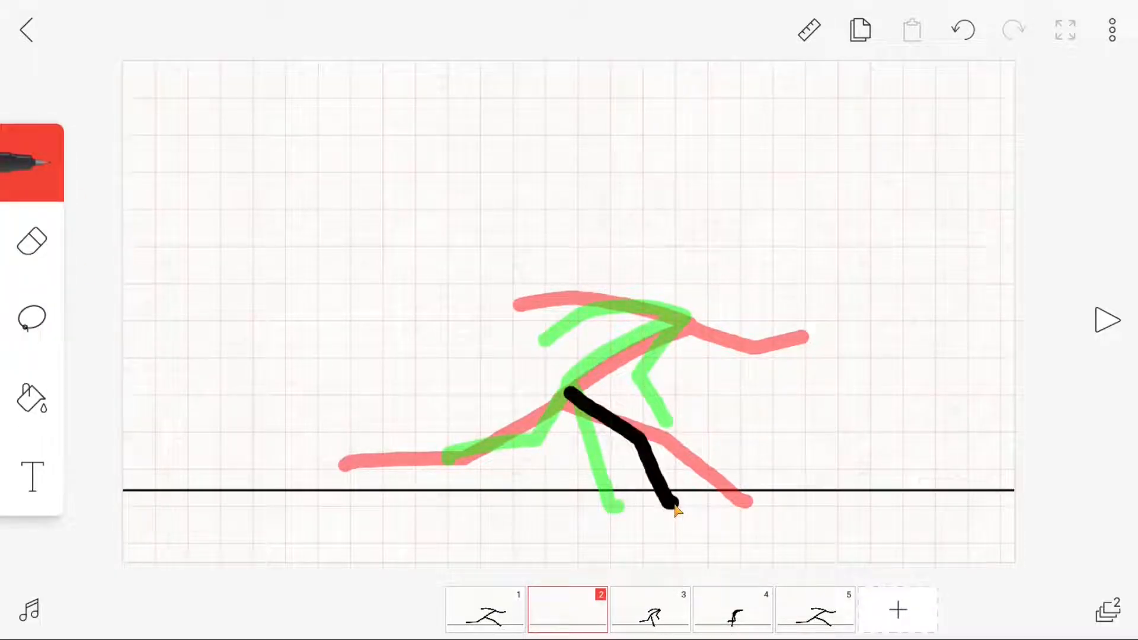
Complete frame 2's leg, add frame 6 with its running pose, and reach the overflow menu
drag(589, 381, 370, 465)
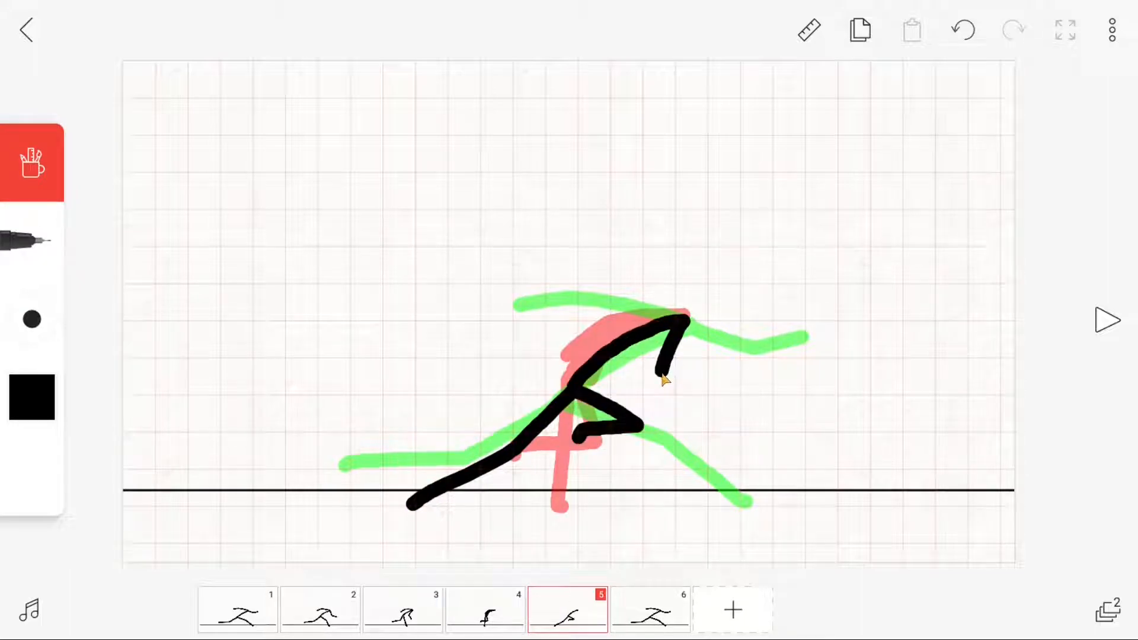
click(31, 241)
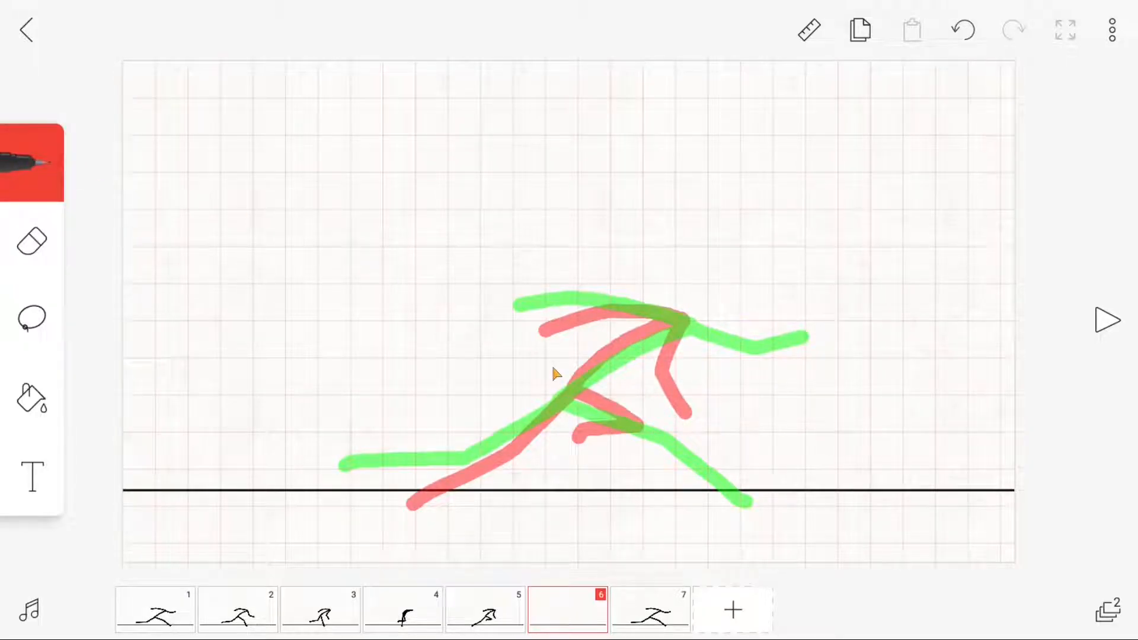
drag(369, 479, 711, 489)
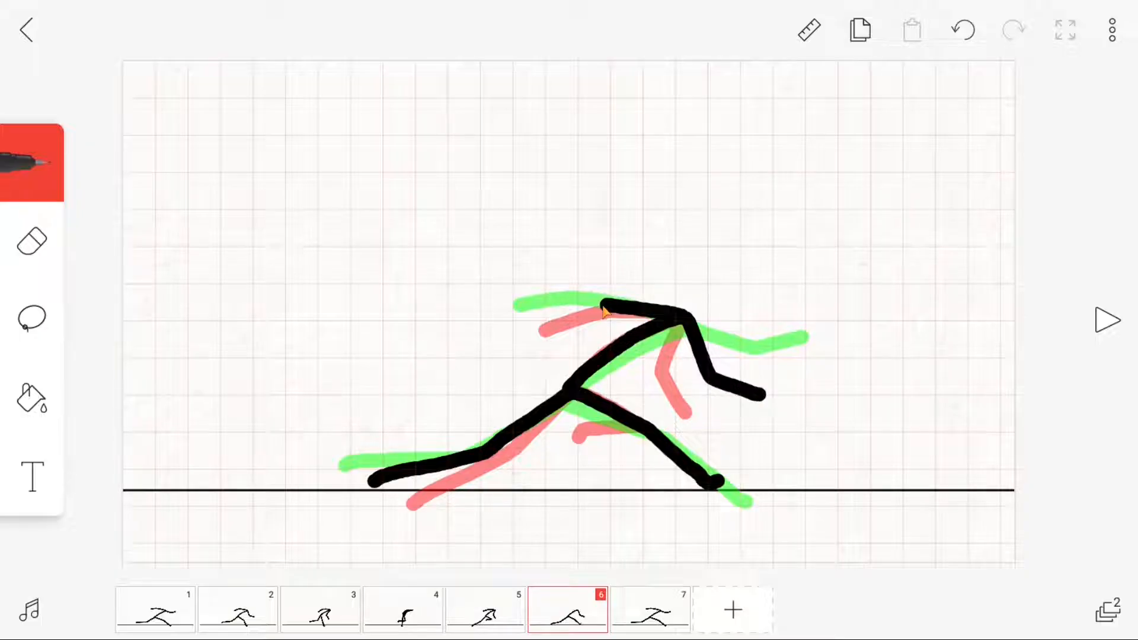
click(1111, 29)
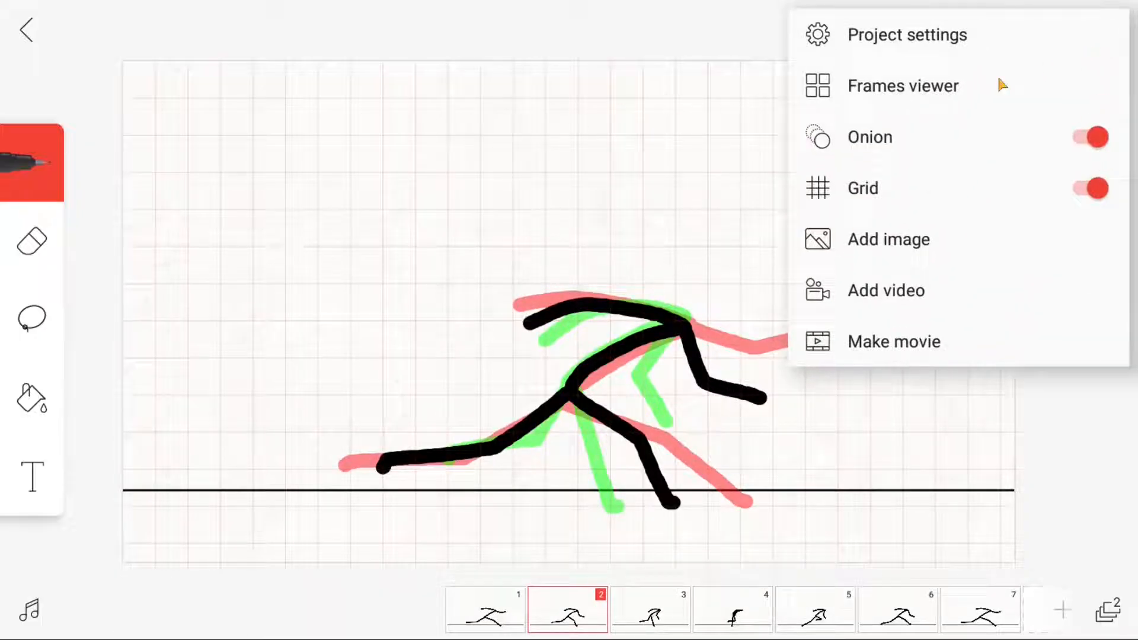
In the Frames viewer select frames 2–6, duplicate them, and return to the canvas on frame 7
click(904, 86)
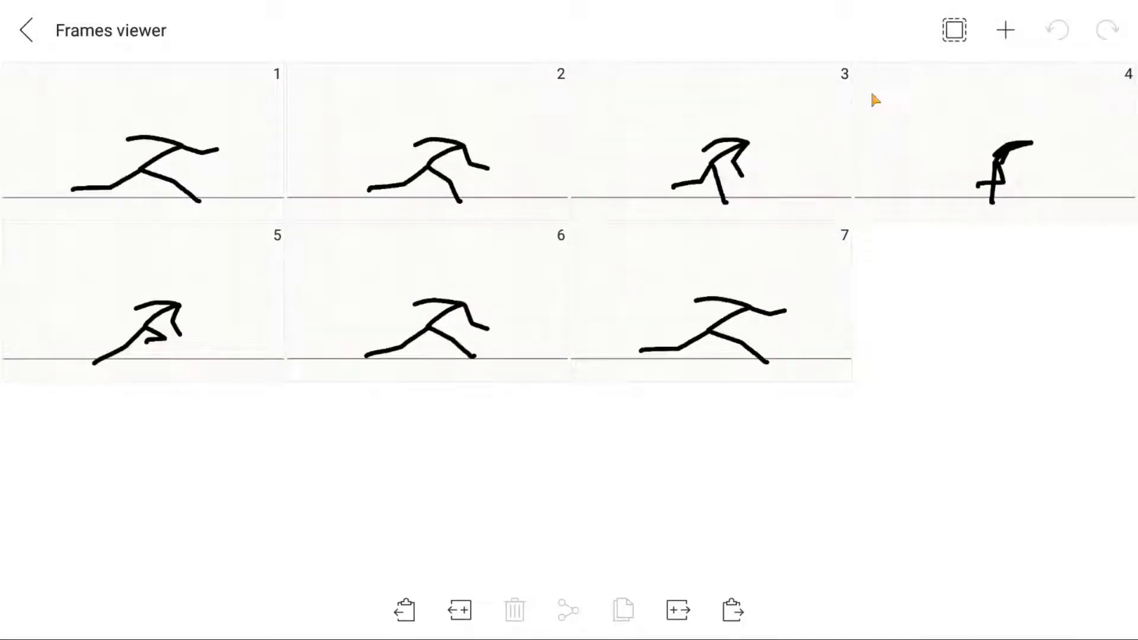
click(428, 167)
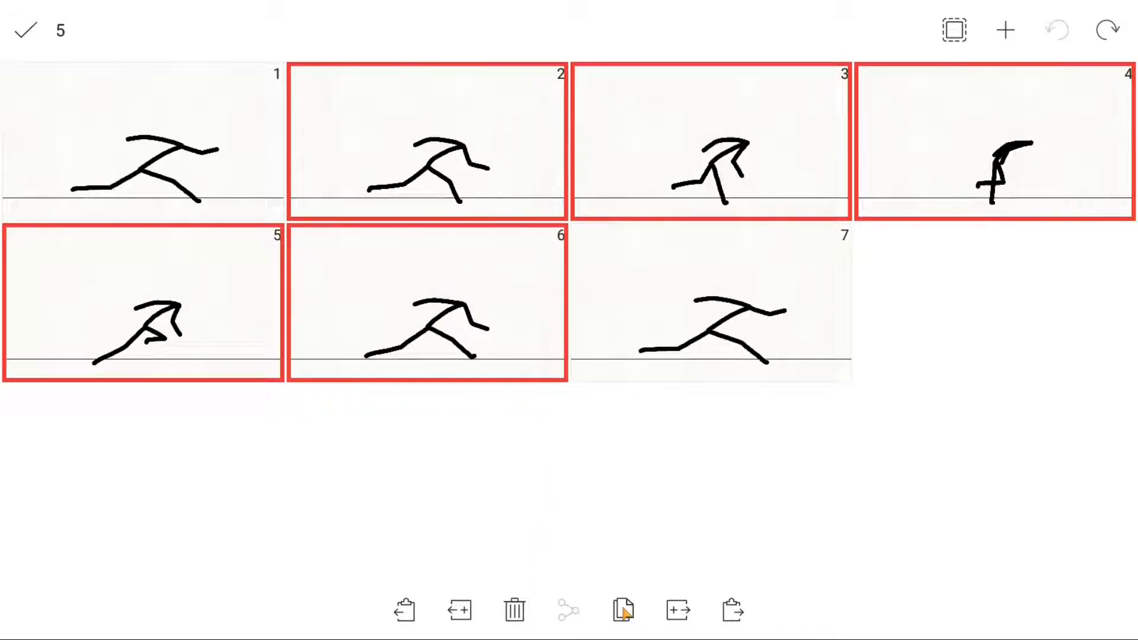
click(623, 609)
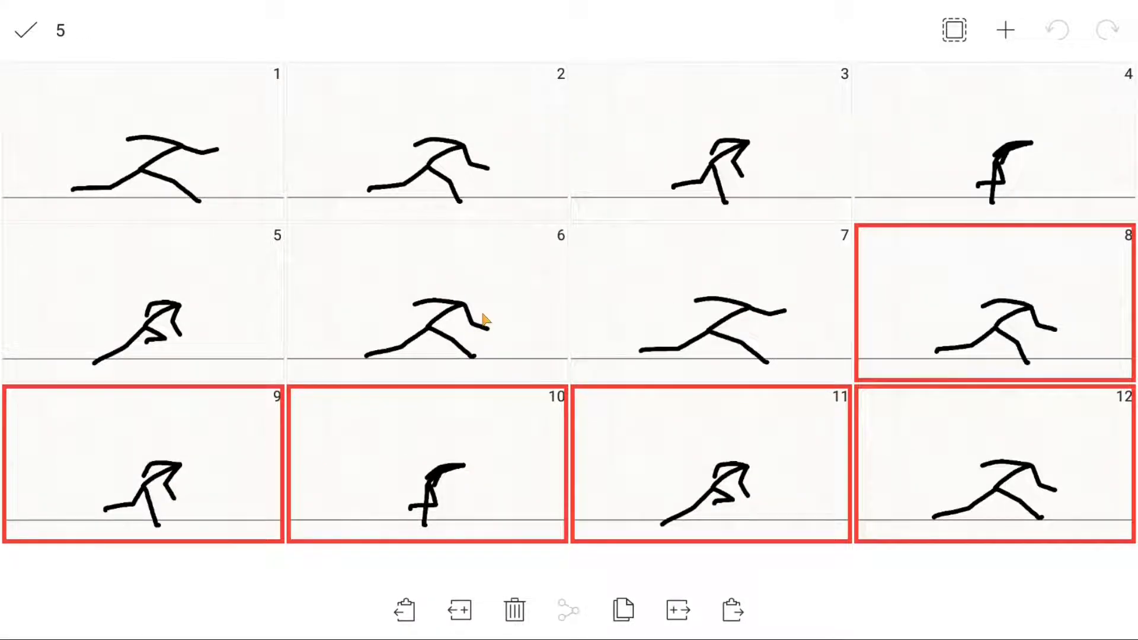
click(513, 608)
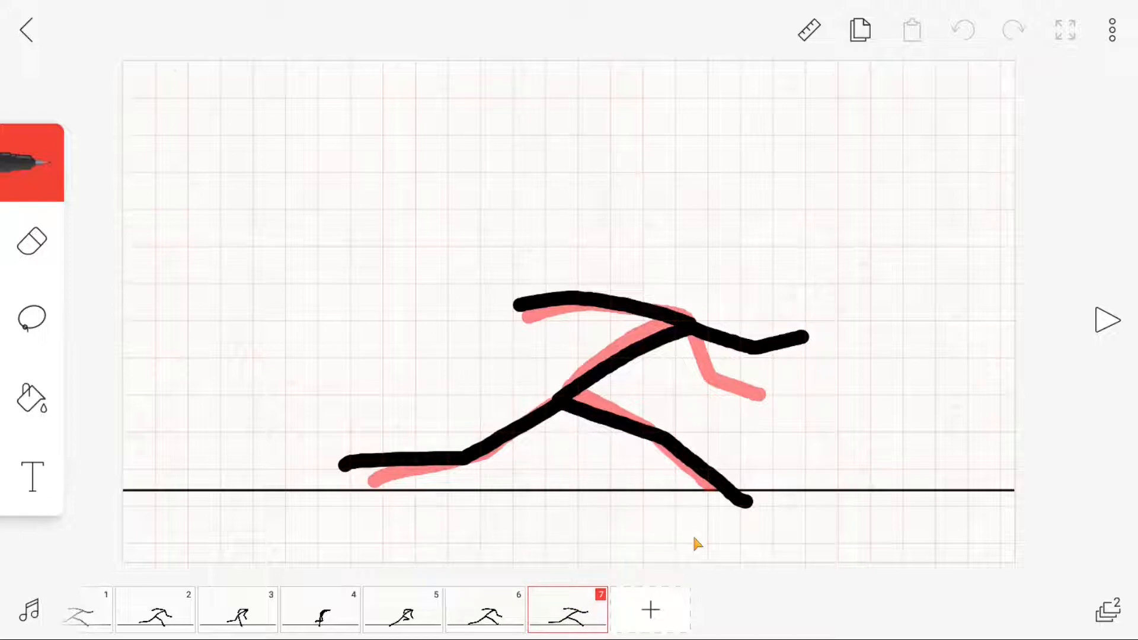
Add frame 8 and draw its passing pose with the onion skin as guide
click(32, 162)
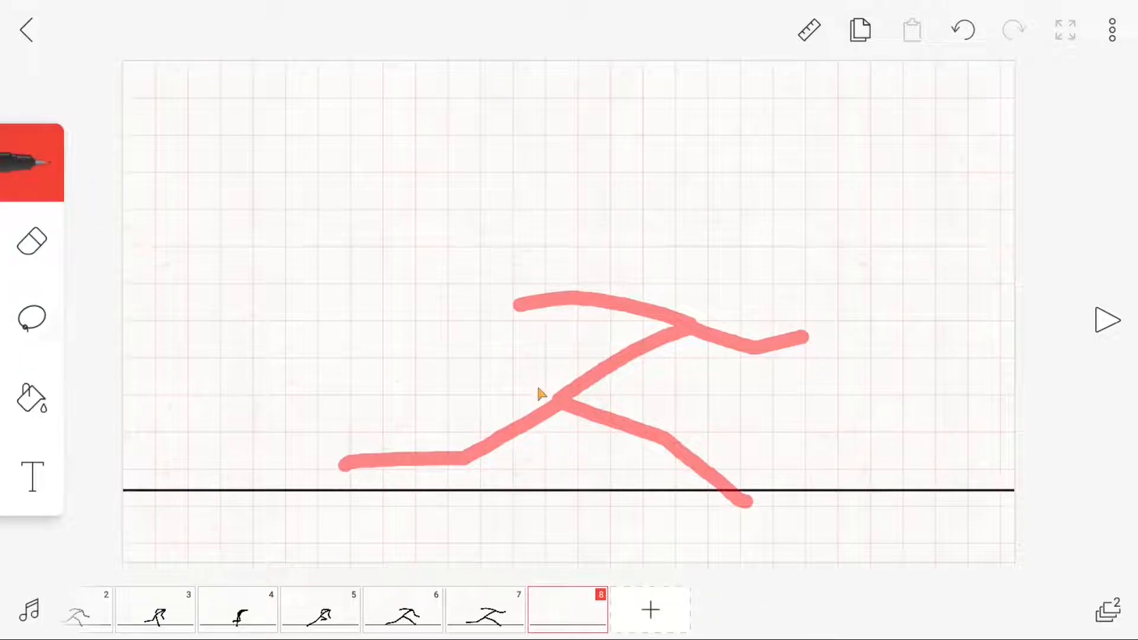
drag(561, 375, 557, 461)
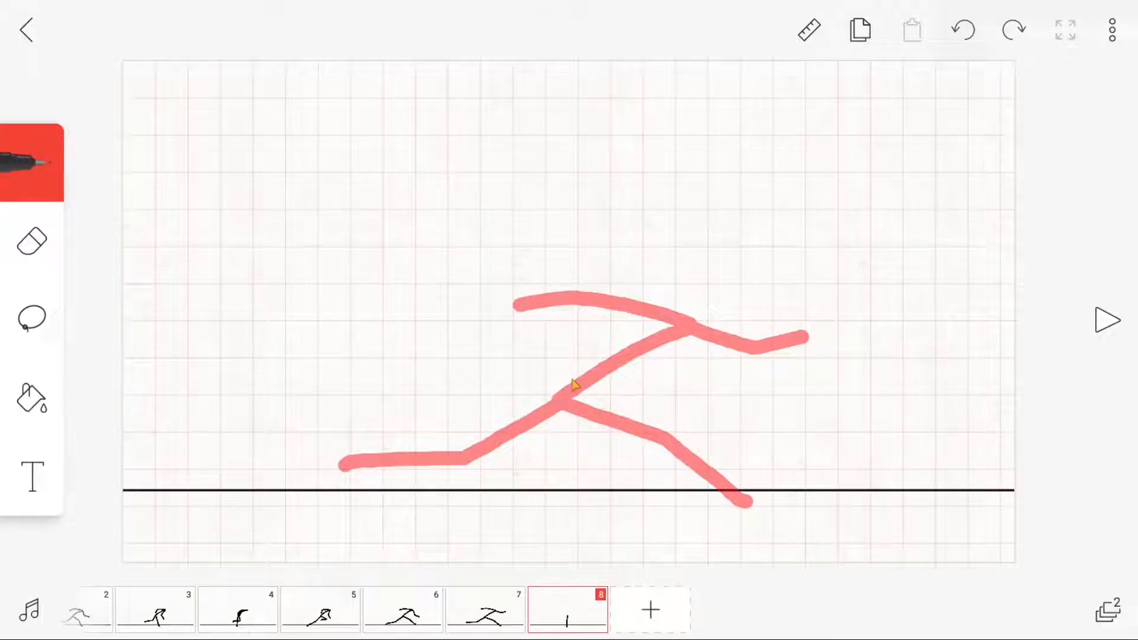
drag(562, 381, 562, 505)
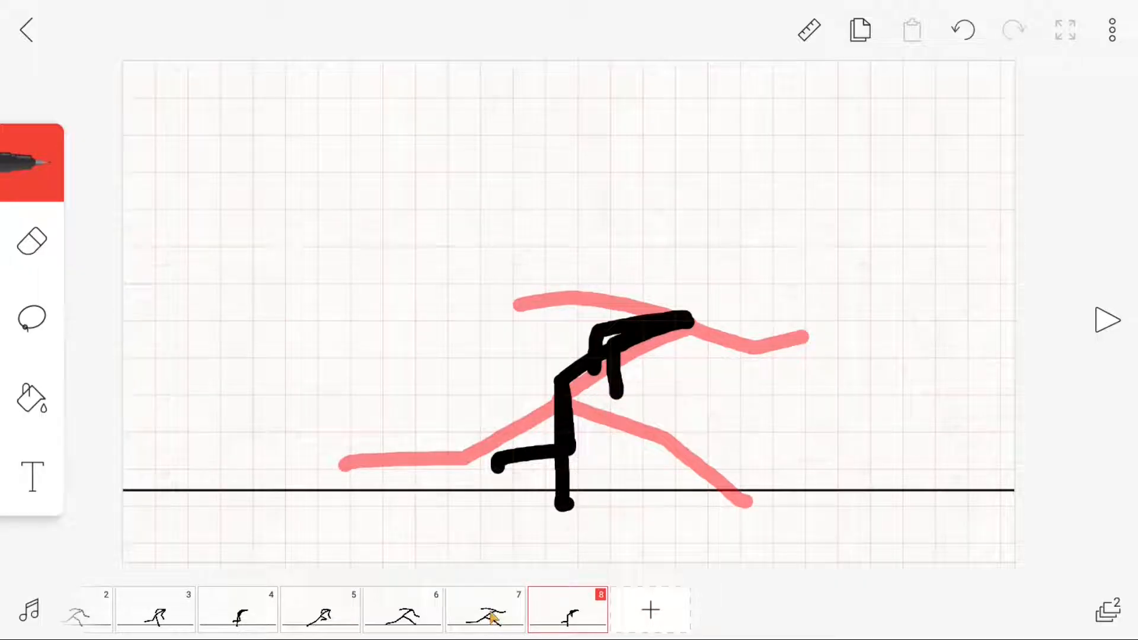
Add further frames and draw the back leg on frame 11 and the pose on frame 12
click(31, 241)
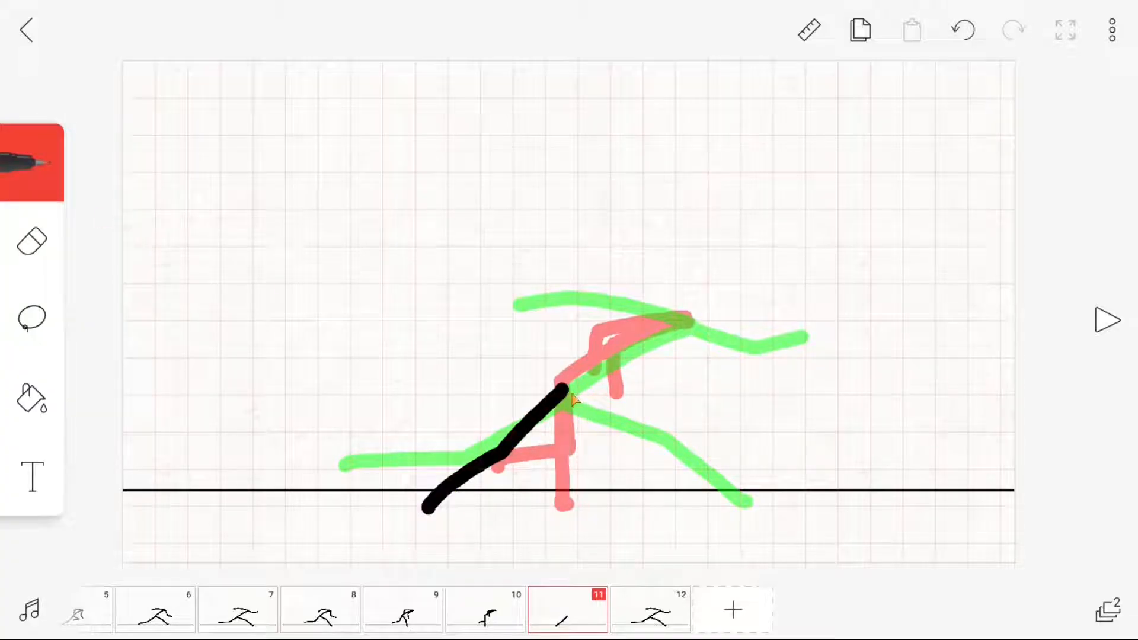
drag(562, 403, 674, 327)
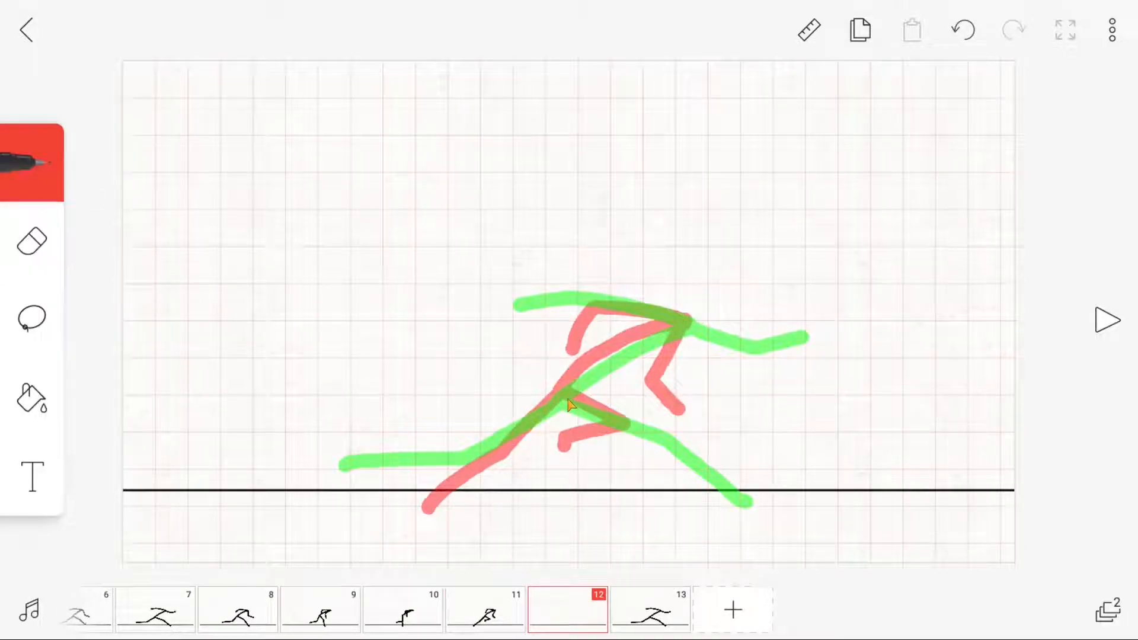
drag(568, 399, 726, 479)
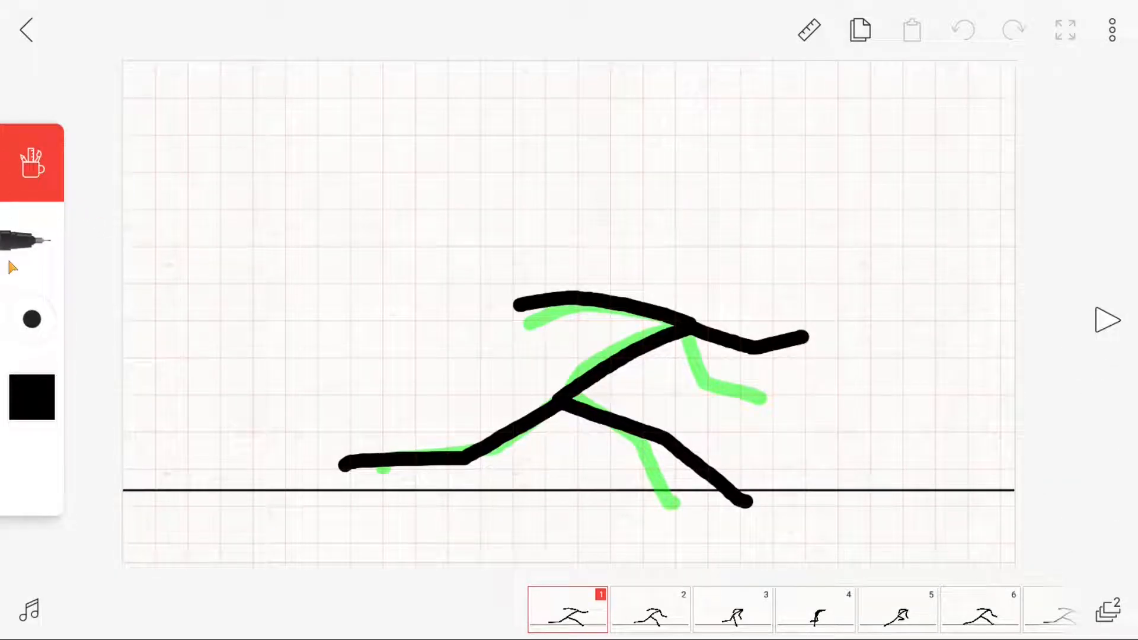
Pick gray from the colour wheel for drawing the background wind streaks
click(30, 398)
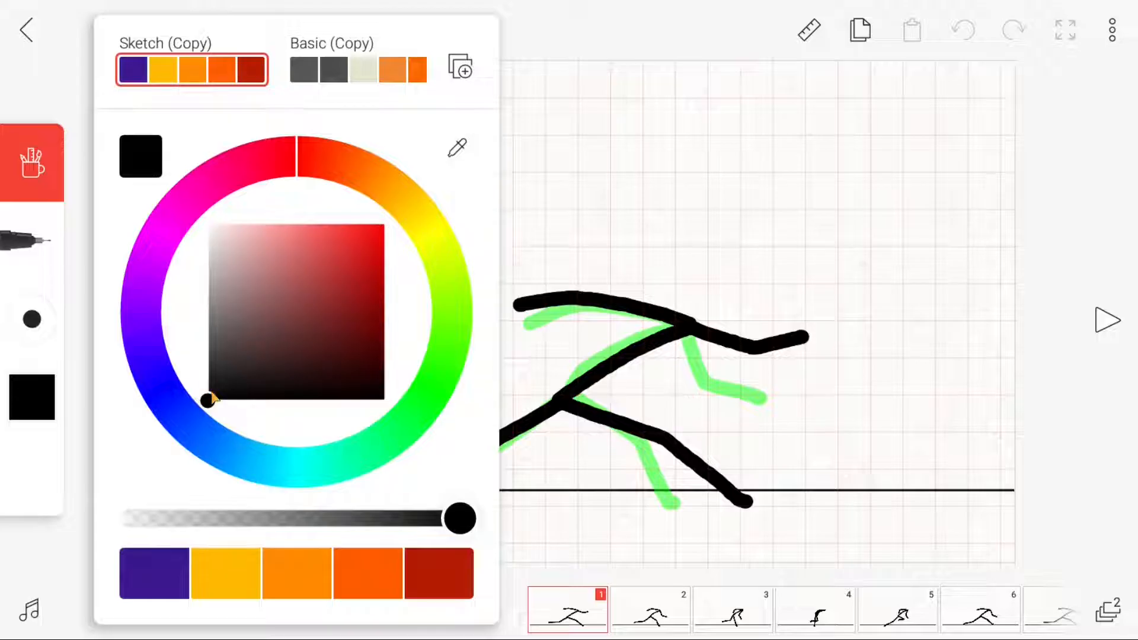
drag(209, 400, 207, 270)
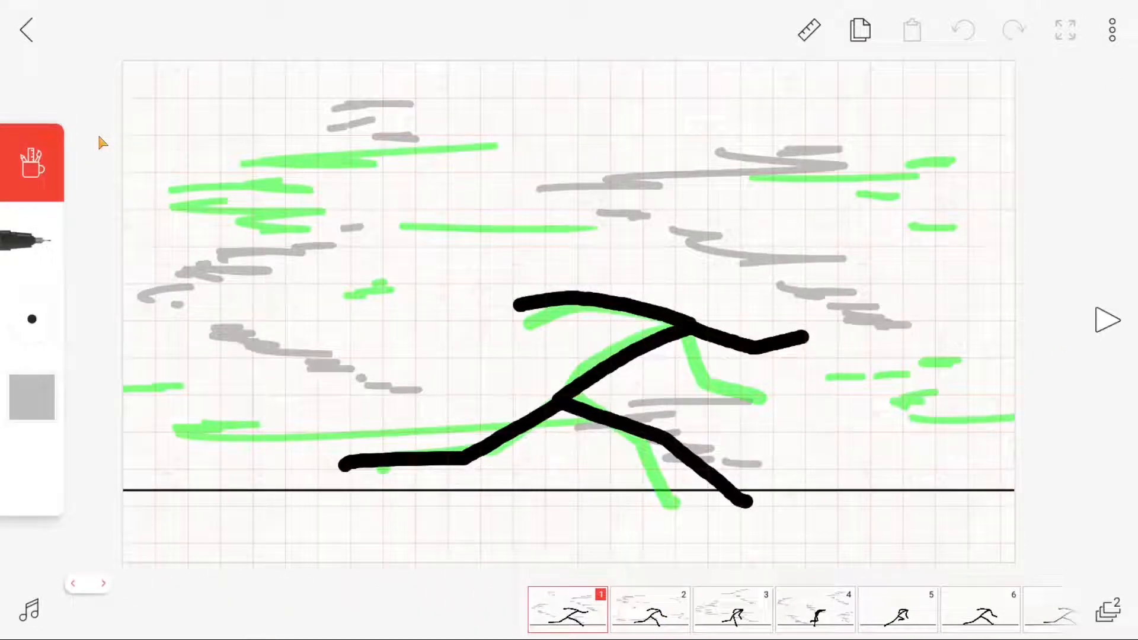
Switch to a finer brush for thin gray speed lines and move to the next frame
click(32, 321)
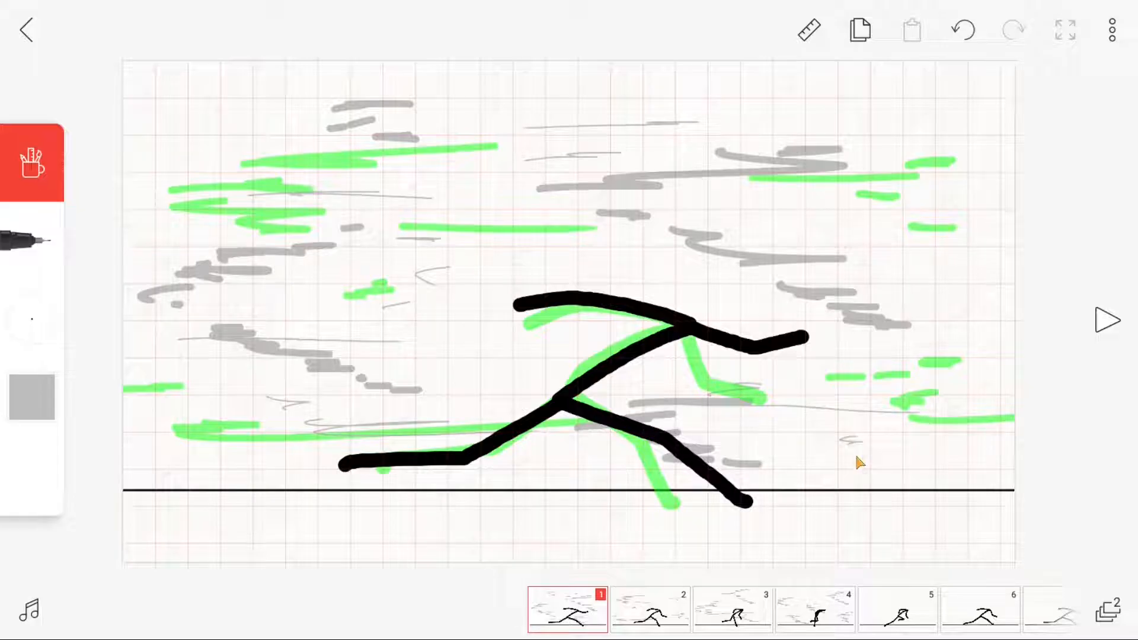
click(568, 608)
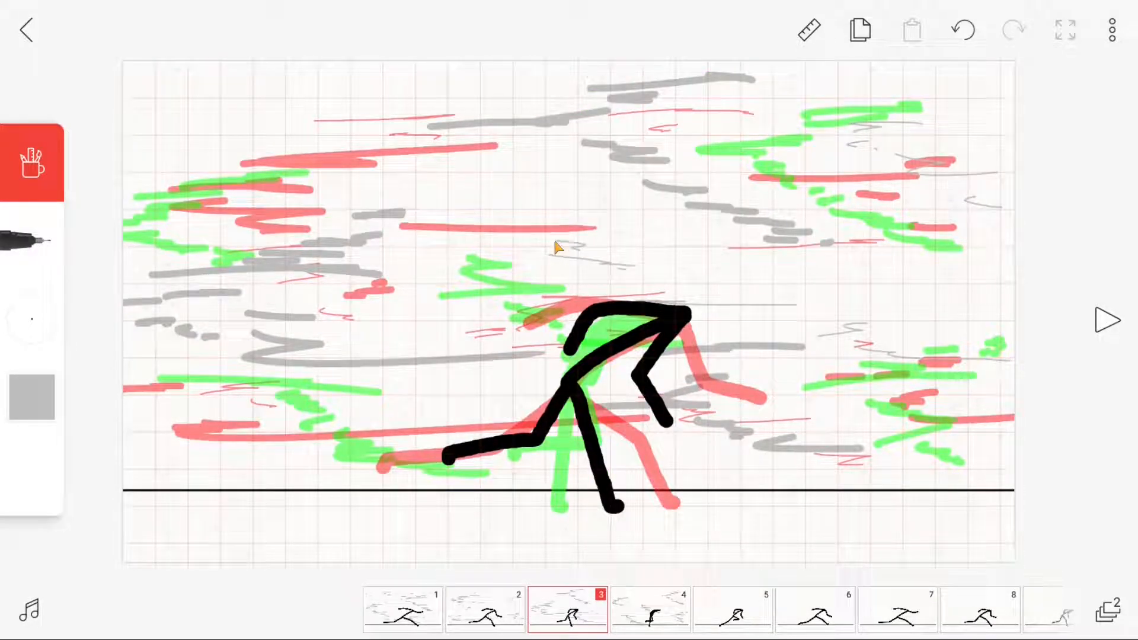
mouse_move(750, 474)
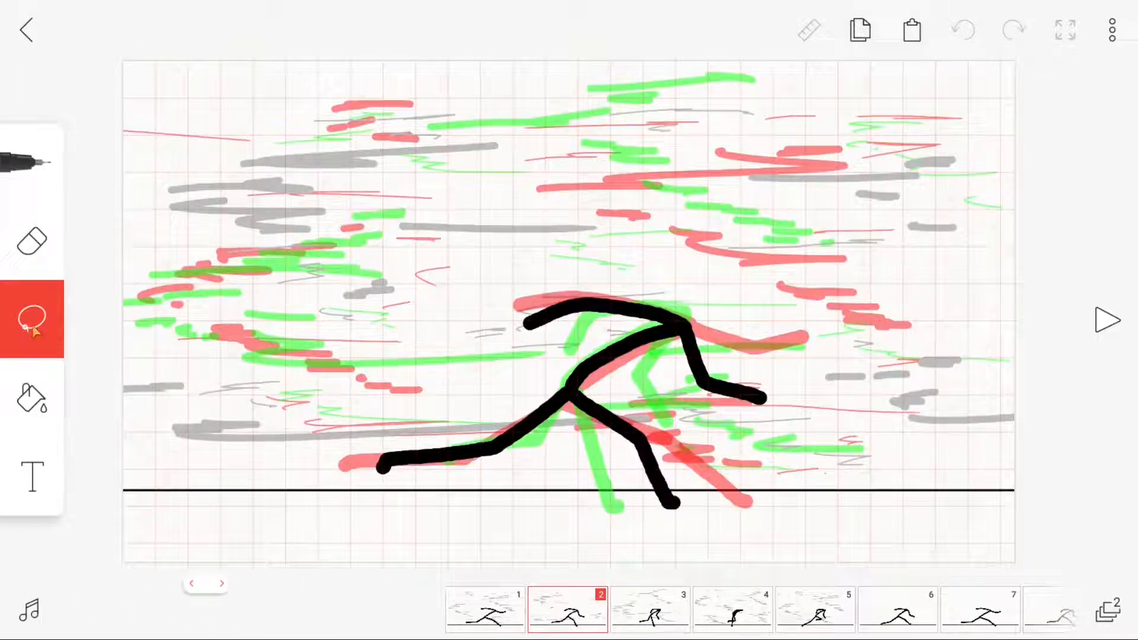
Reach the project options to hide the grid before adding layers
click(911, 30)
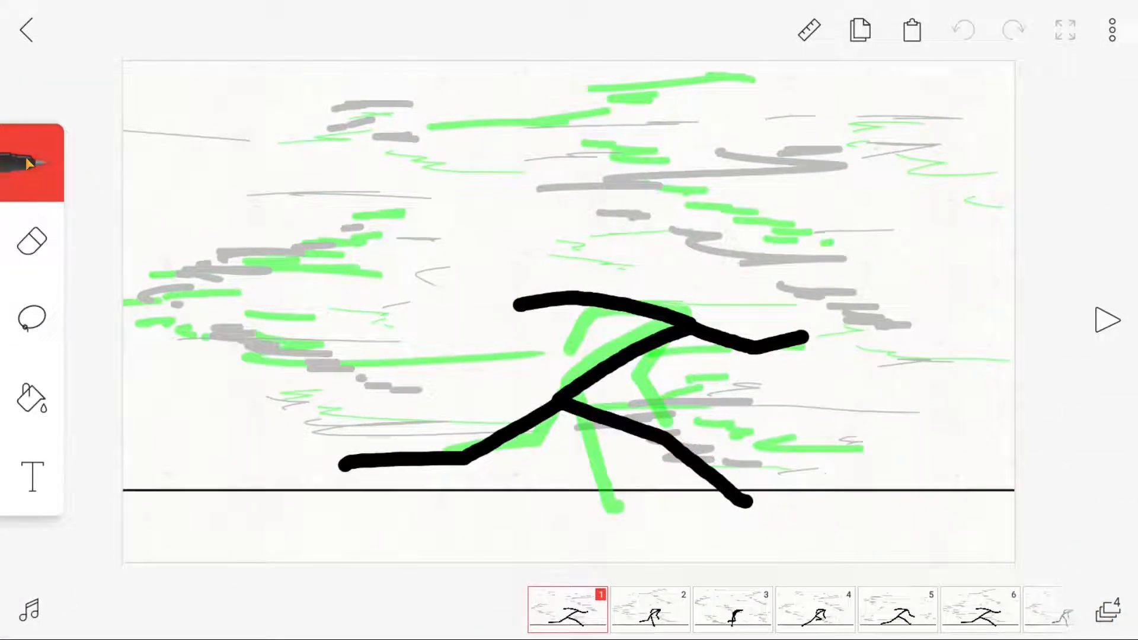
Lasso the black circle and drag it down onto the runner's neck on frame 1
click(32, 162)
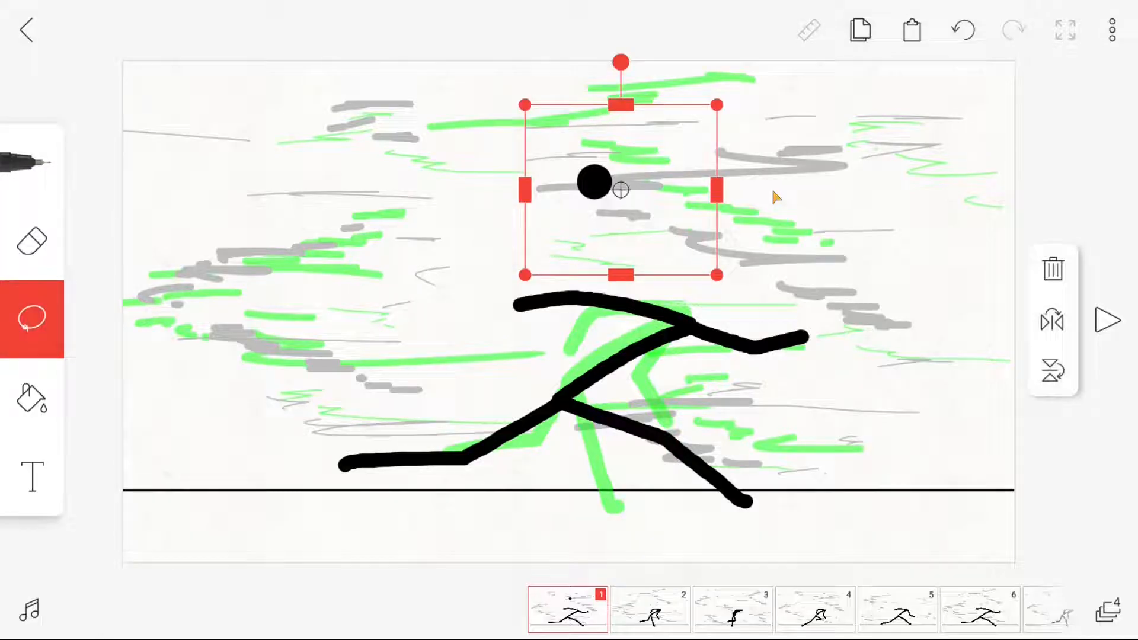
drag(616, 189, 732, 327)
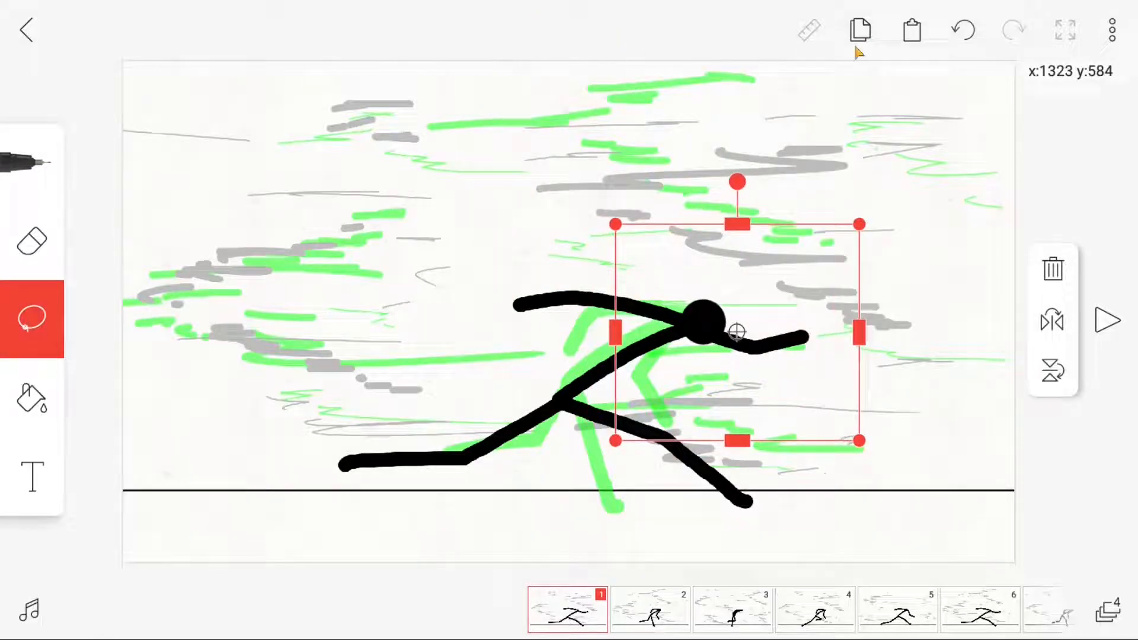